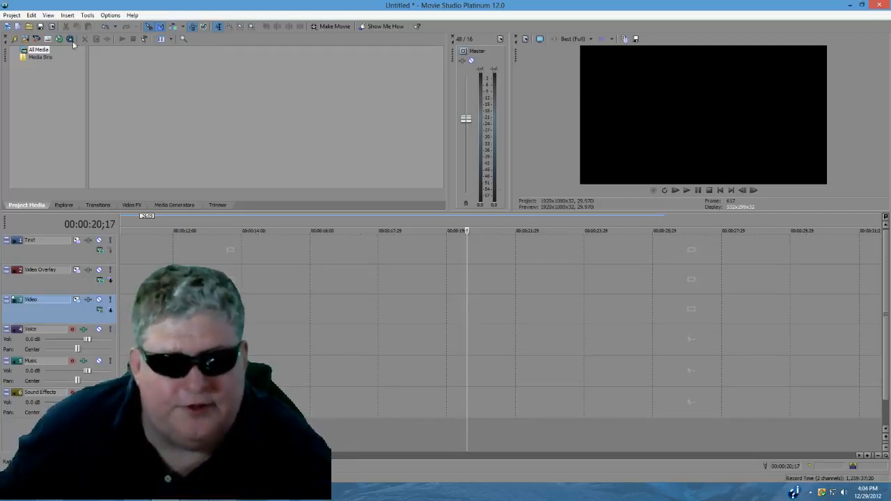
Step: Import media and select the Video 32 recording from the Logitech Webcam folder
{"action": "left_click", "coordinate": [22, 39]}
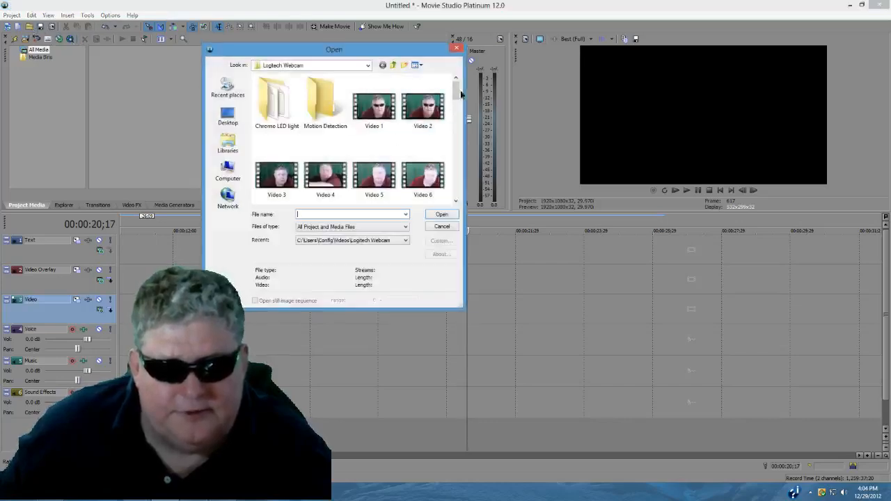
{"action": "mouse_move", "coordinate": [459, 140]}
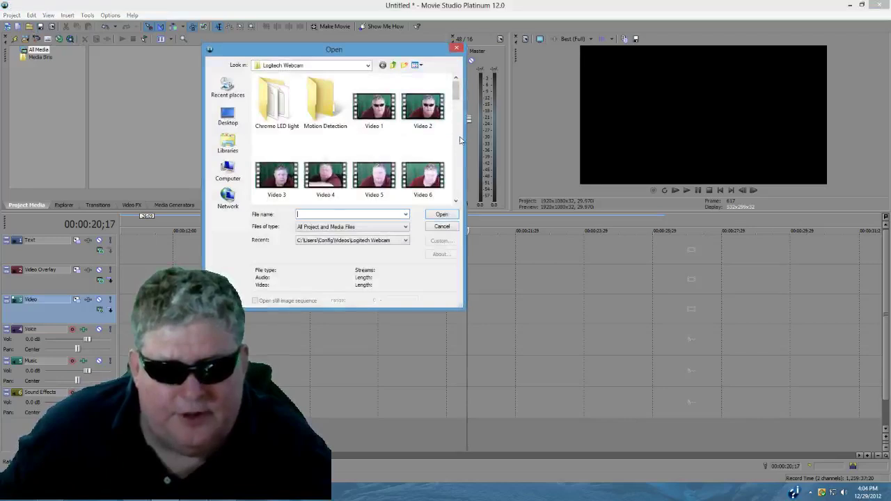
{"action": "scroll", "scroll_direction": "down", "scroll_amount": 3}
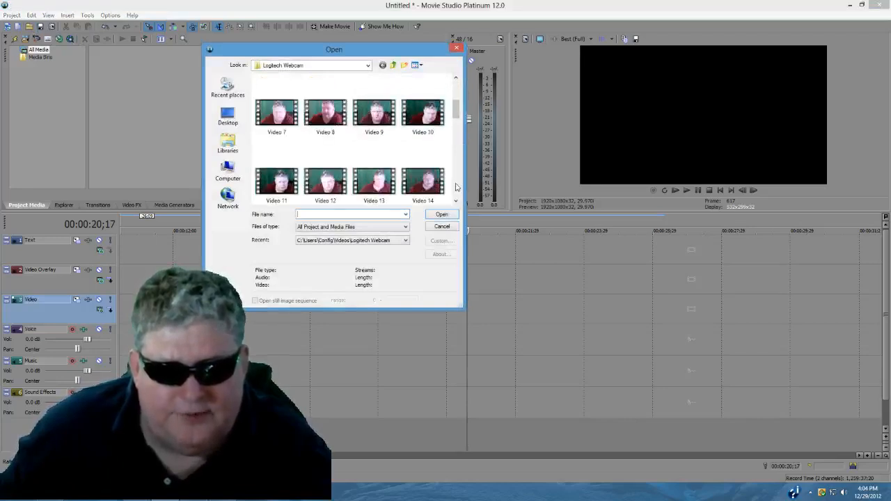
{"action": "scroll", "scroll_direction": "down", "scroll_amount": 3}
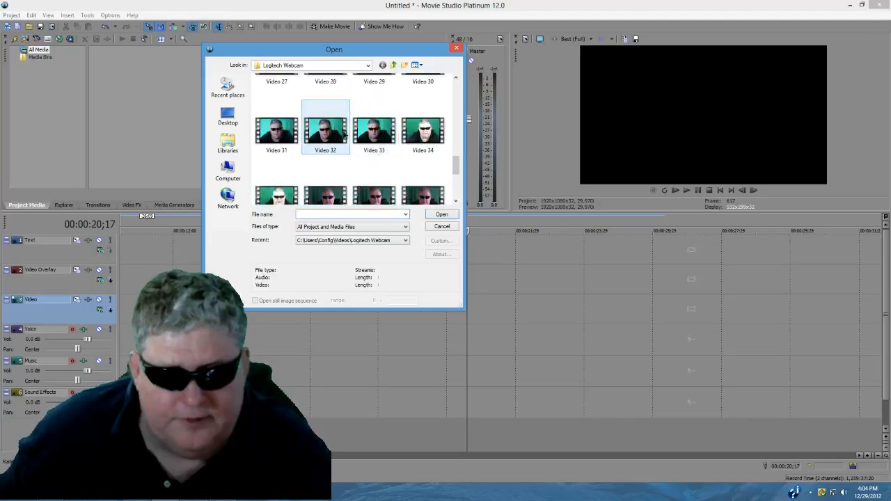
{"action": "left_click", "coordinate": [441, 214]}
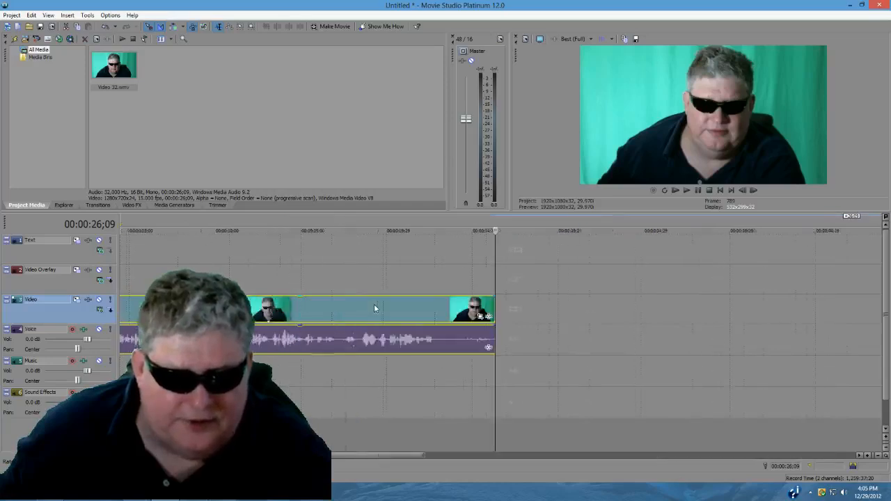
Step: Zoom the timeline in on the newly placed Video 32 clip
{"action": "scroll", "scroll_direction": "right", "scroll_amount": 3}
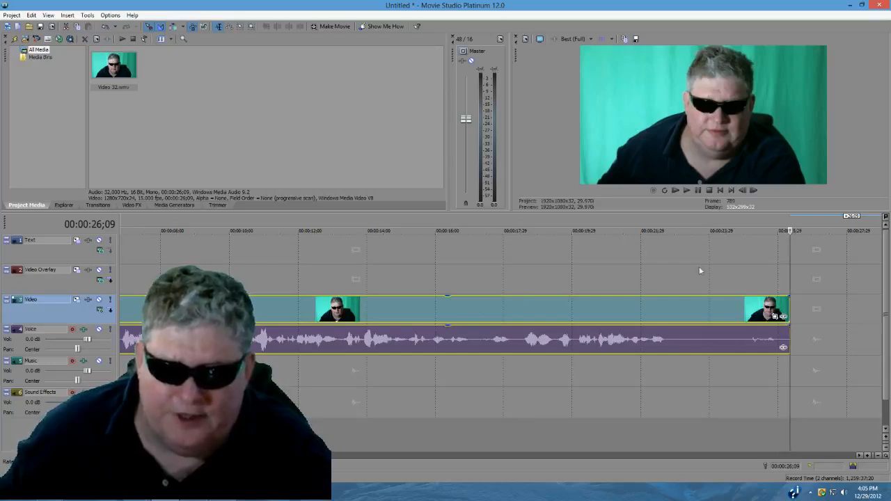
{"action": "mouse_move", "coordinate": [695, 314]}
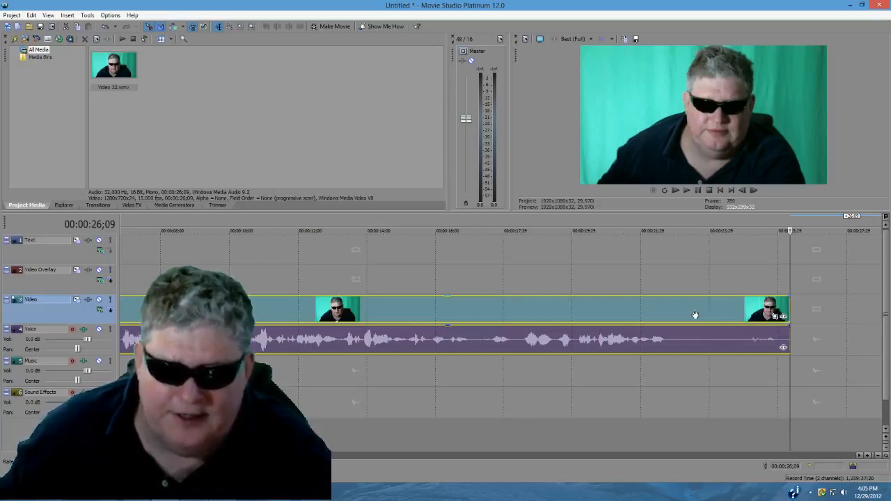
{"action": "mouse_move", "coordinate": [655, 226]}
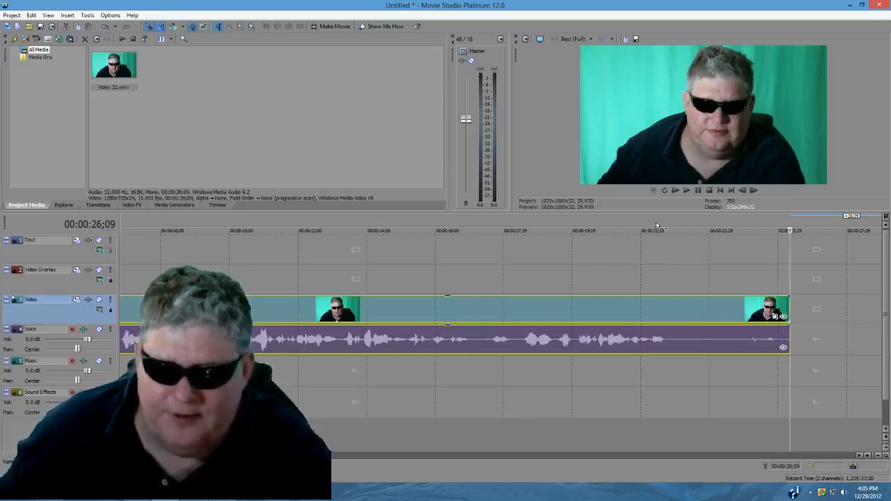
Step: Scrub the timeline ruler around 23 seconds and settle the playhead at 00:00:22;22
{"action": "left_click", "coordinate": [641, 231]}
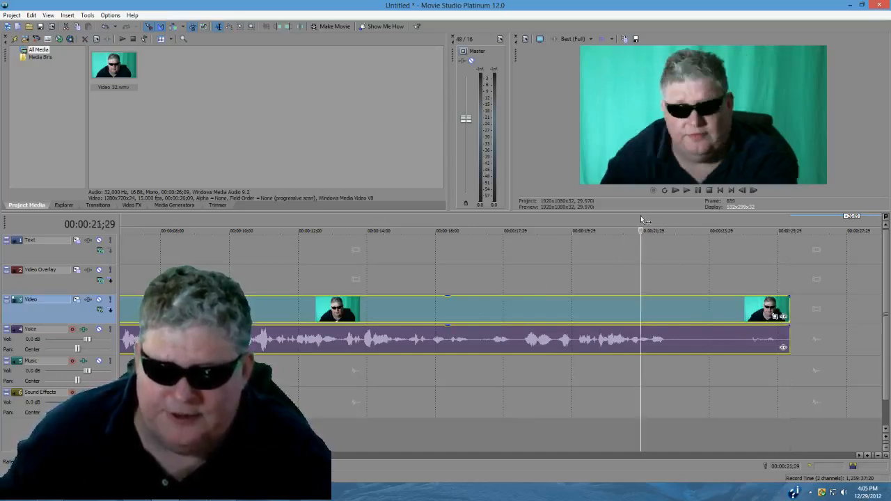
{"action": "left_click", "coordinate": [582, 231]}
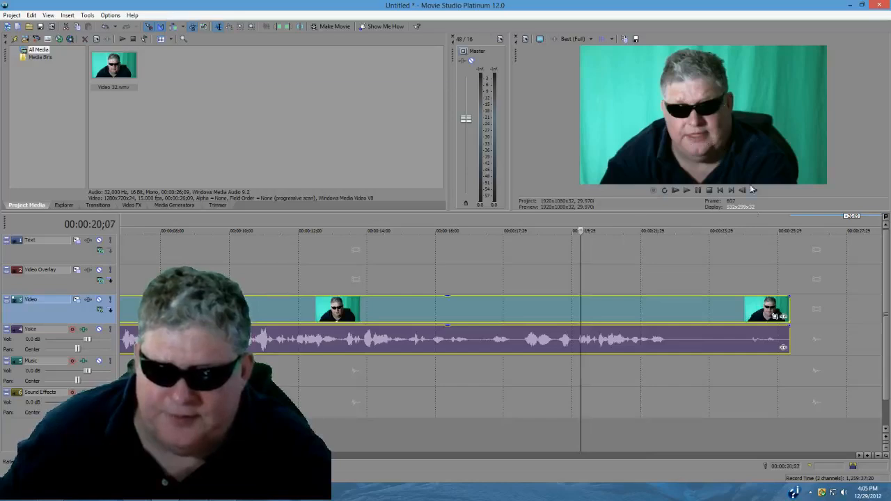
{"action": "mouse_move", "coordinate": [679, 223]}
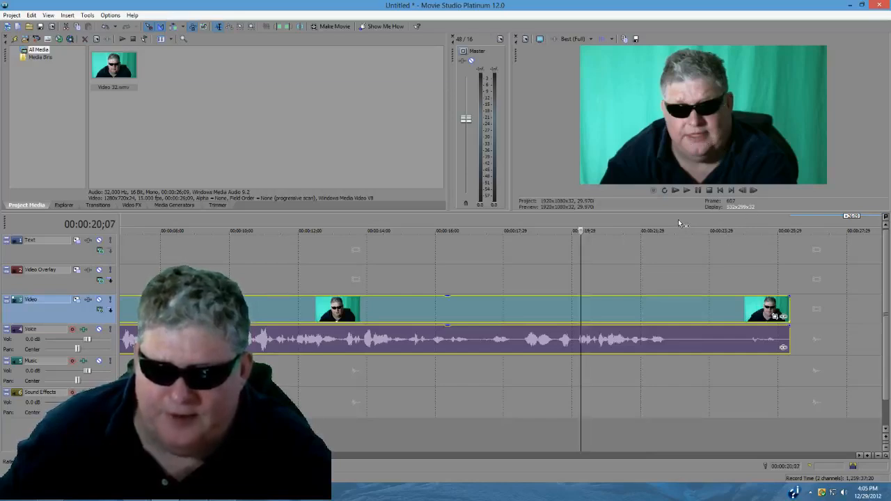
{"action": "left_click", "coordinate": [679, 231]}
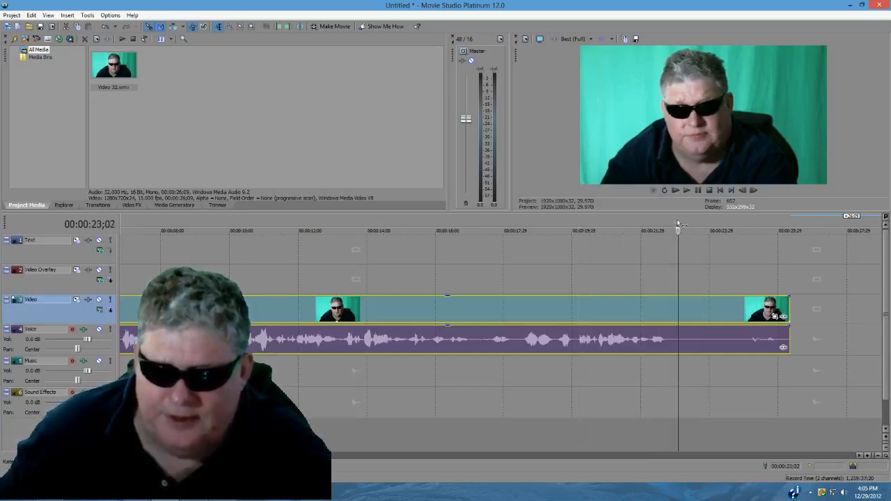
{"action": "left_click", "coordinate": [671, 231]}
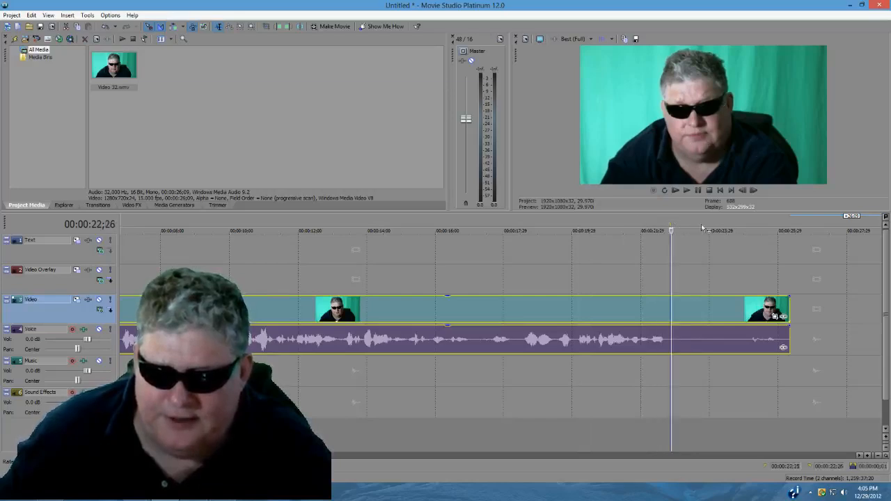
{"action": "left_click", "coordinate": [702, 231]}
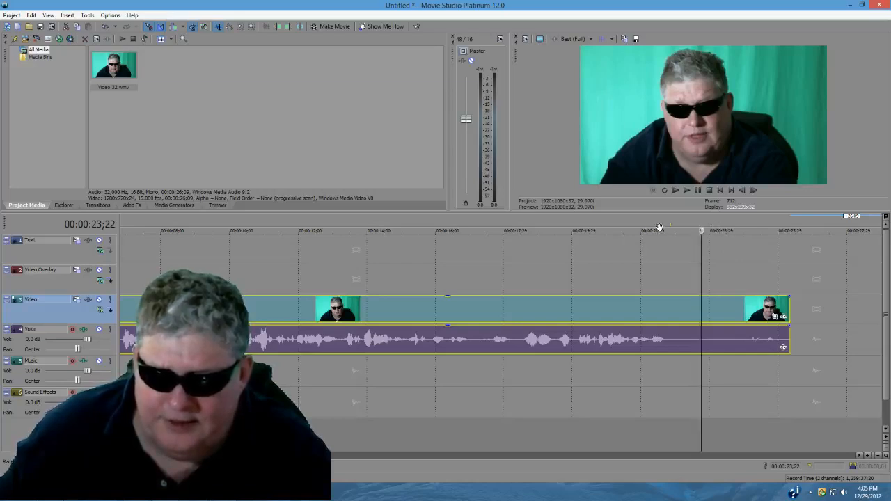
{"action": "left_click", "coordinate": [667, 231]}
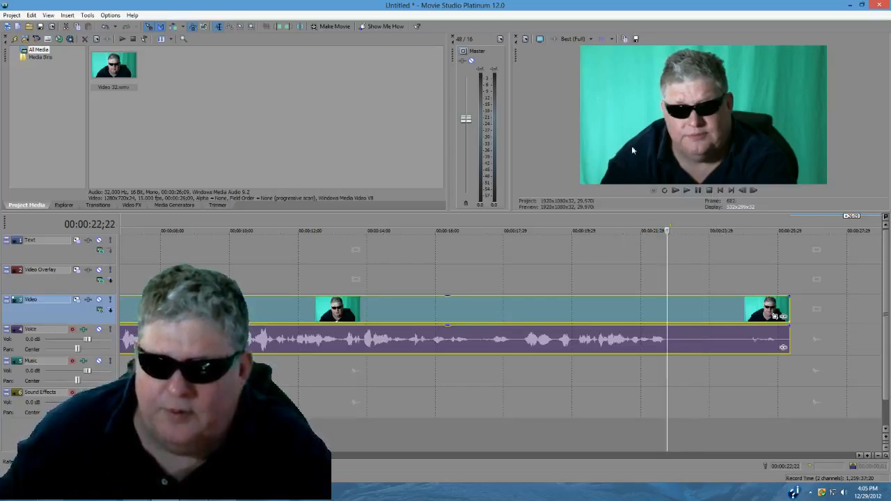
{"action": "mouse_move", "coordinate": [776, 114]}
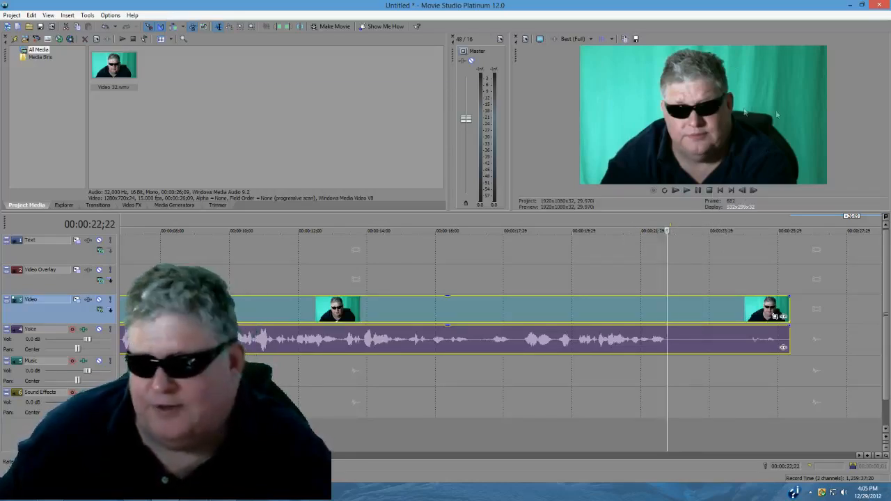
{"action": "mouse_move", "coordinate": [537, 178]}
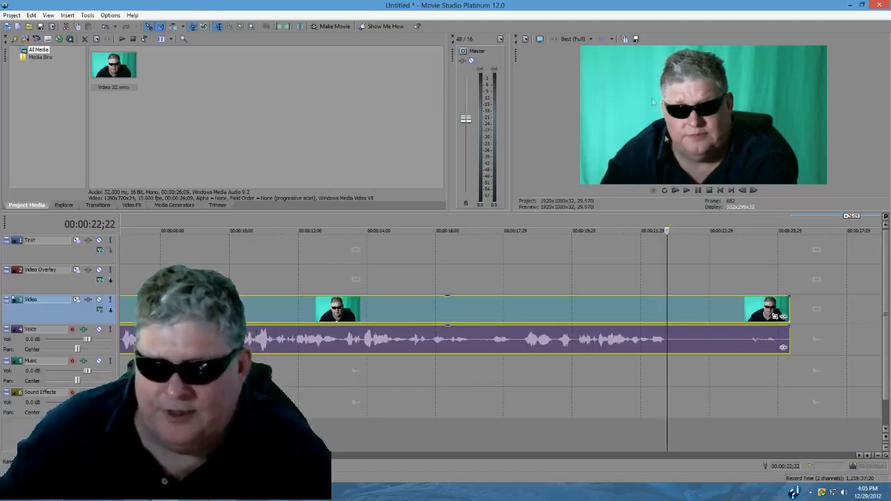
{"action": "mouse_move", "coordinate": [543, 263]}
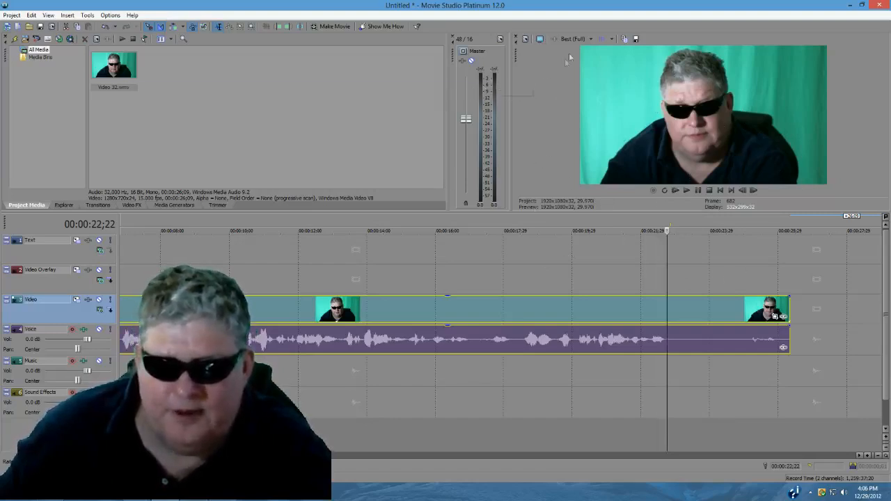
Step: Set the video preview quality to Best, Full size
{"action": "left_click", "coordinate": [573, 39]}
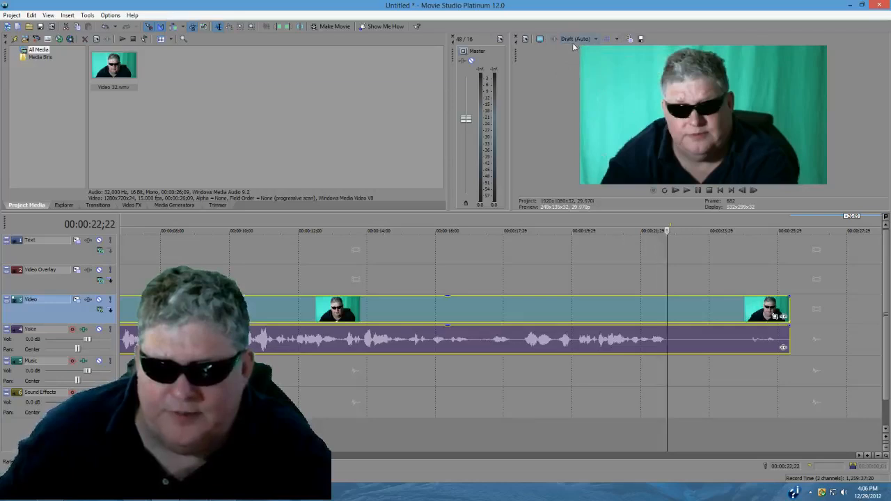
{"action": "mouse_move", "coordinate": [576, 39]}
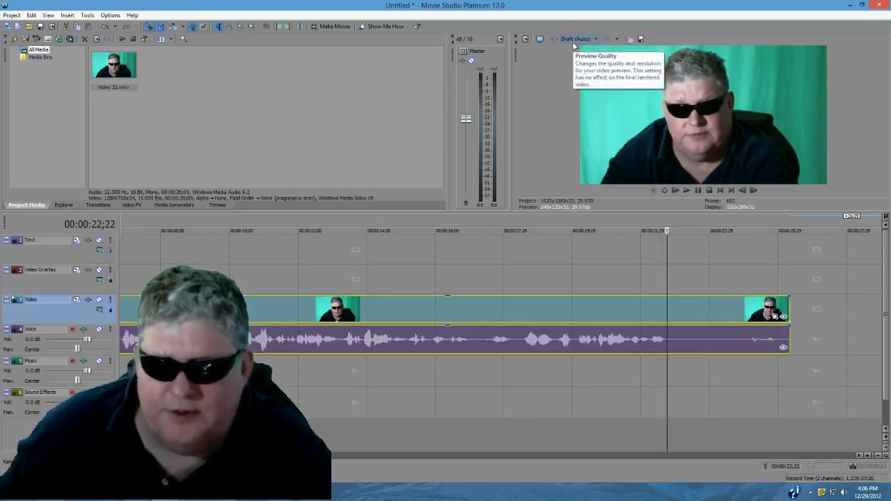
{"action": "mouse_move", "coordinate": [654, 141]}
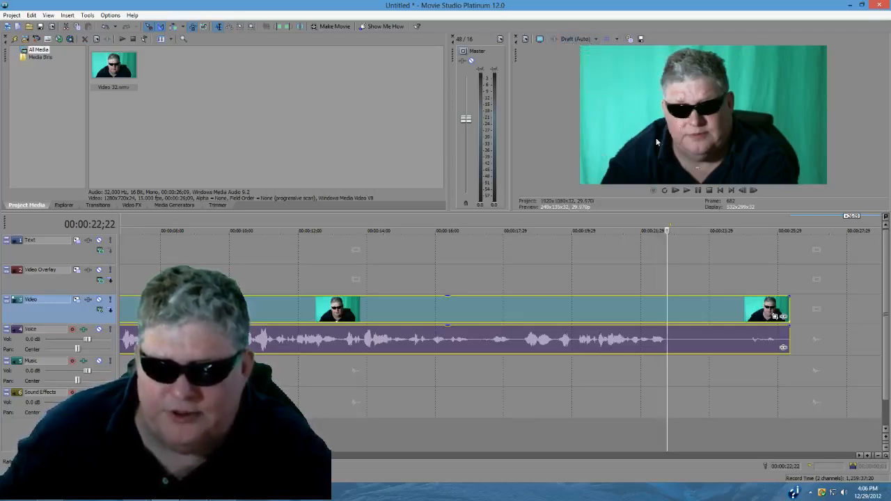
{"action": "mouse_move", "coordinate": [518, 162]}
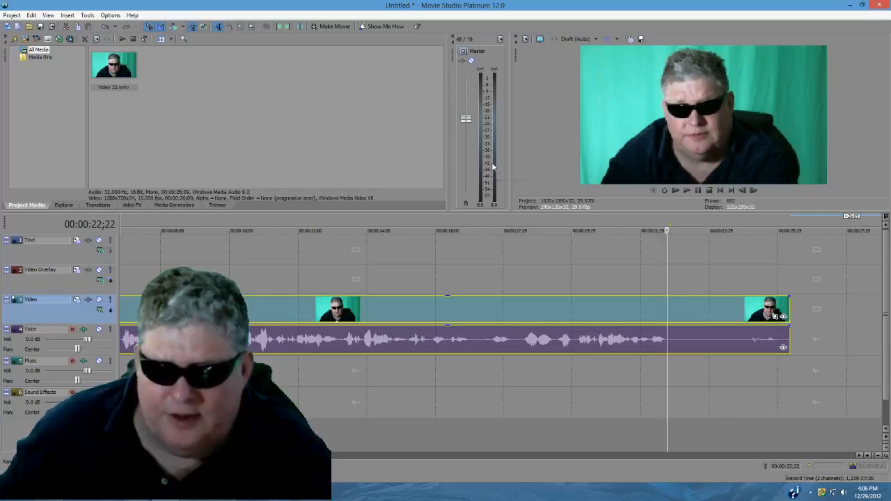
{"action": "mouse_move", "coordinate": [527, 159]}
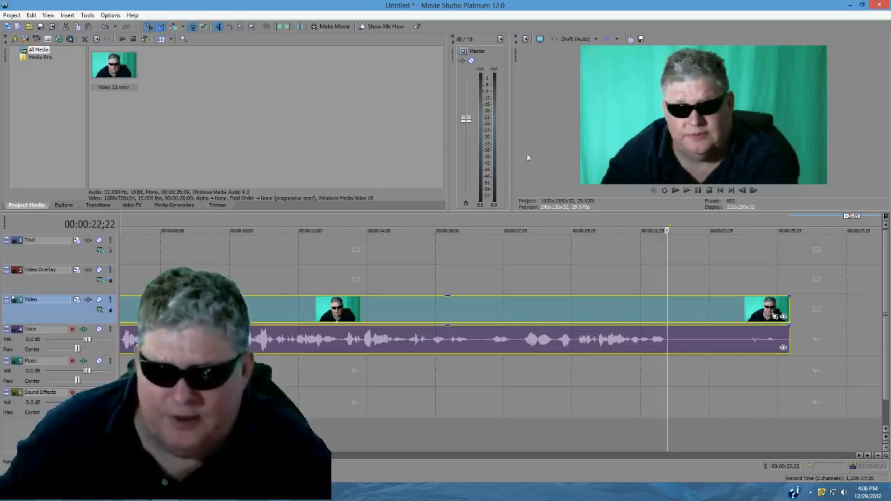
{"action": "mouse_move", "coordinate": [771, 126]}
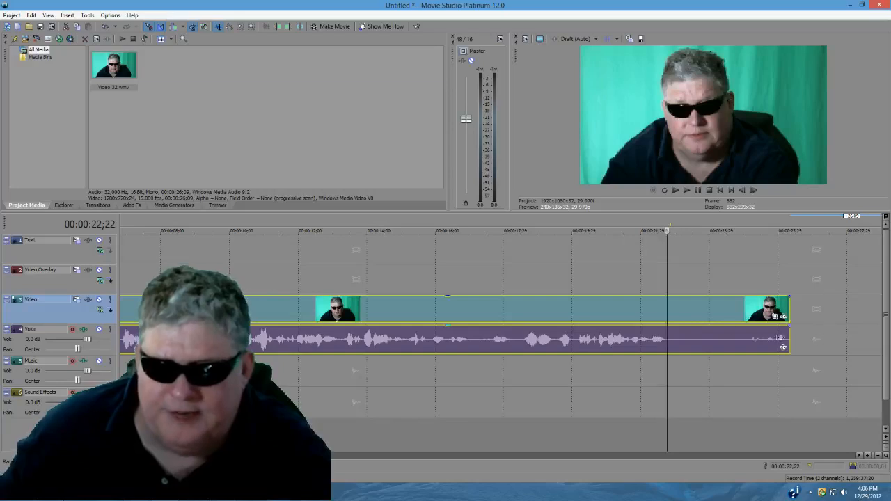
{"action": "mouse_move", "coordinate": [591, 39]}
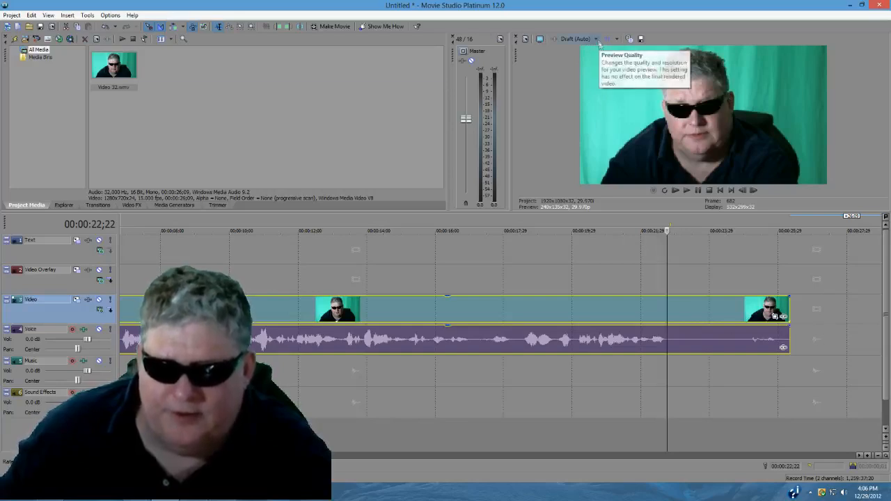
{"action": "left_click", "coordinate": [605, 39]}
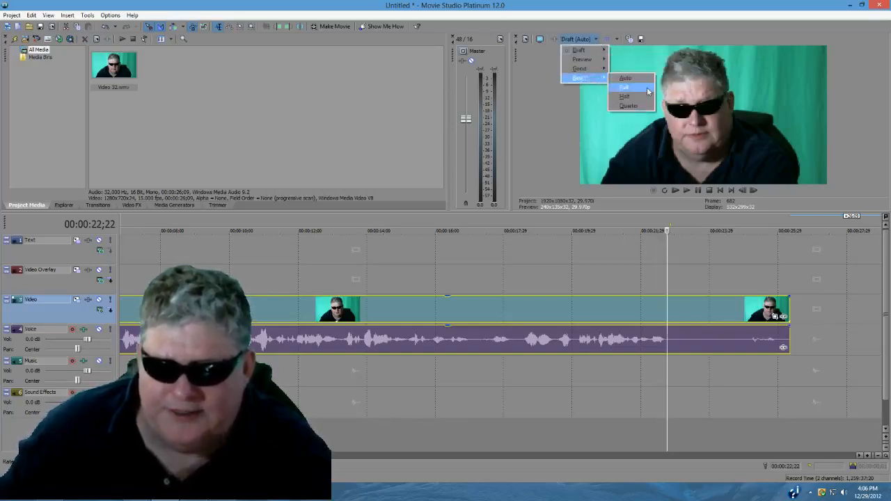
{"action": "left_click", "coordinate": [624, 86]}
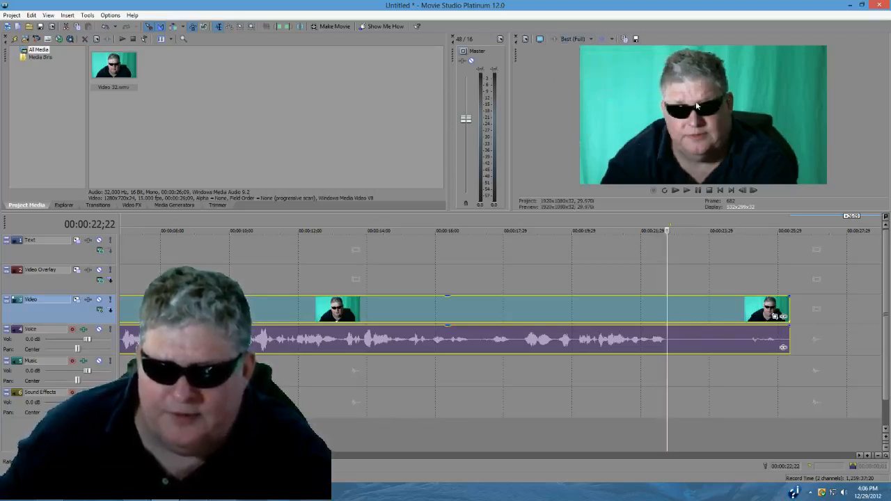
{"action": "mouse_move", "coordinate": [805, 156]}
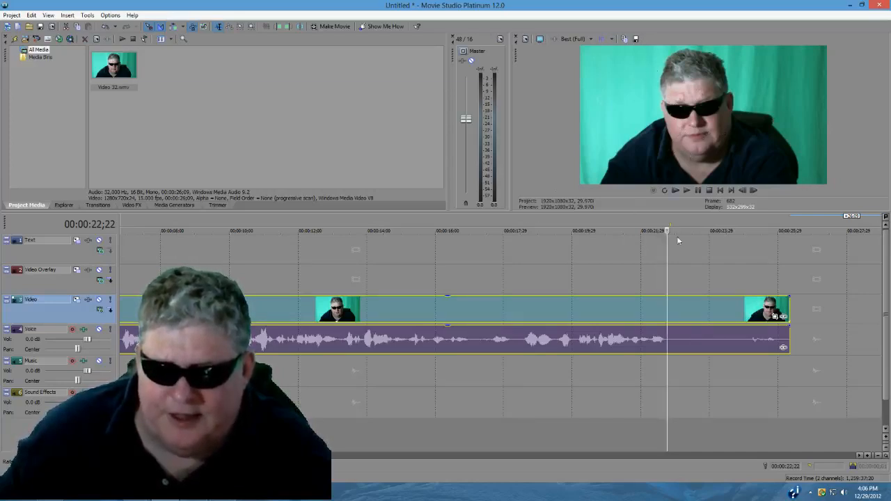
{"action": "mouse_move", "coordinate": [568, 56]}
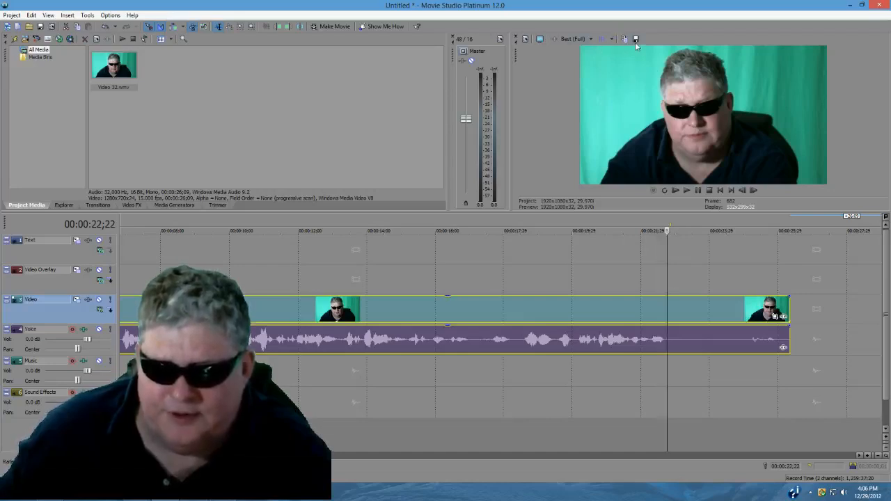
{"action": "mouse_move", "coordinate": [634, 39]}
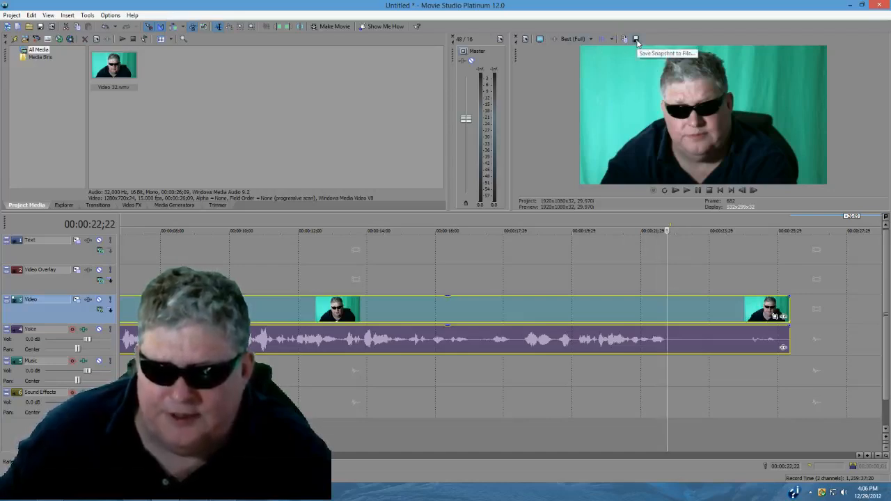
Step: Save the 00:00:22;22 preview frame as JPEG snapshot mungo1 in My Pictures
{"action": "left_click", "coordinate": [635, 39]}
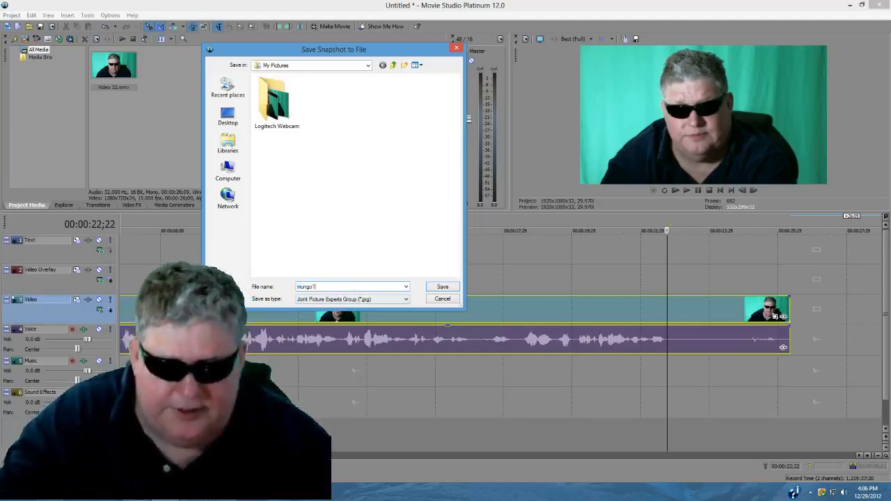
{"action": "left_click", "coordinate": [442, 286]}
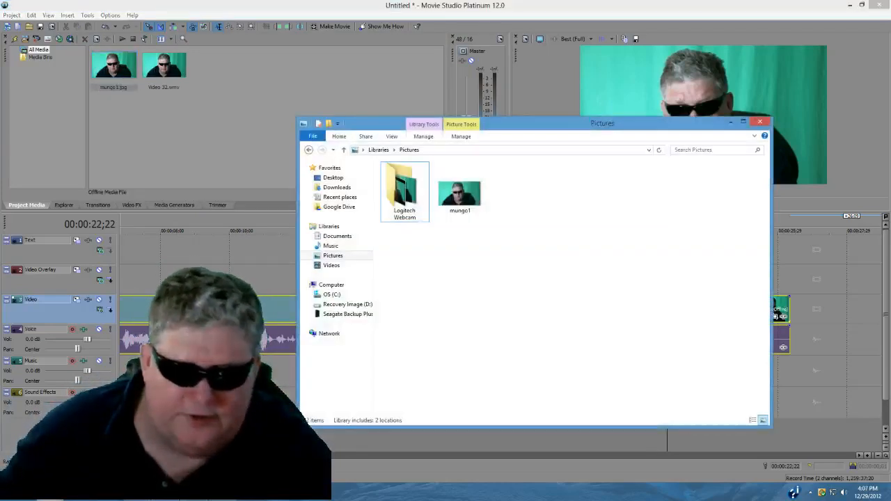
Step: Right-drag the mungo1 snapshot in the Pictures library to check its context menu
{"action": "left_click_drag", "start_coordinate": [459, 192], "coordinate": [459, 208]}
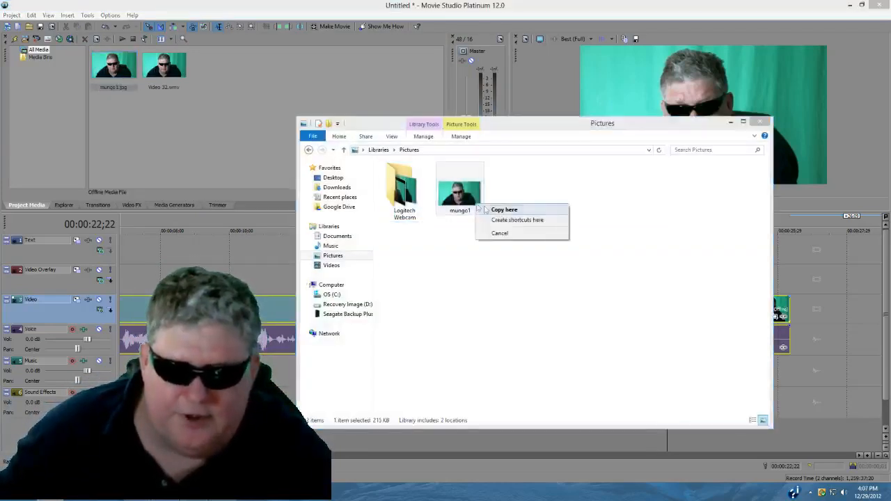
{"action": "right_click", "coordinate": [460, 188]}
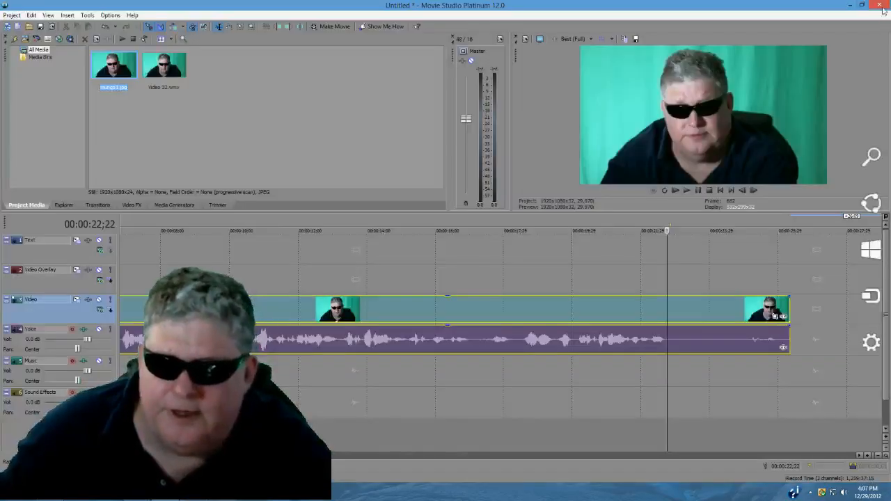
Step: Close Movie Studio and discard the untitled project without saving
{"action": "left_click", "coordinate": [883, 5]}
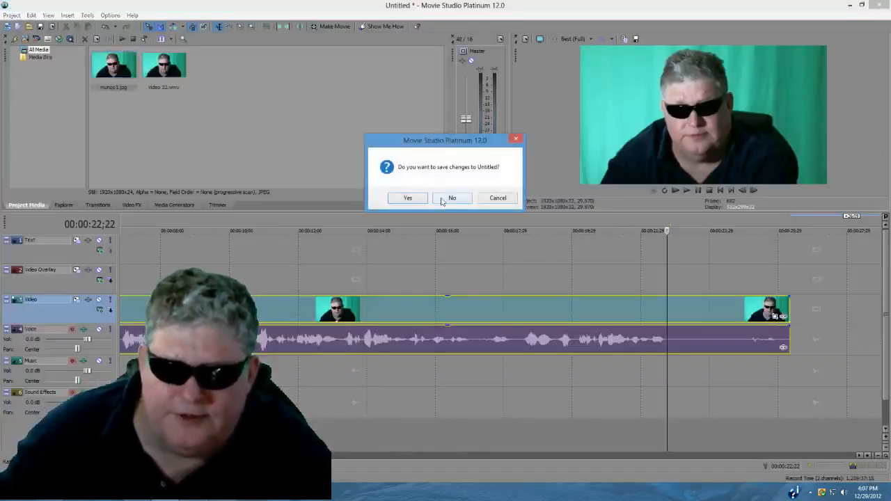
{"action": "left_click", "coordinate": [451, 197]}
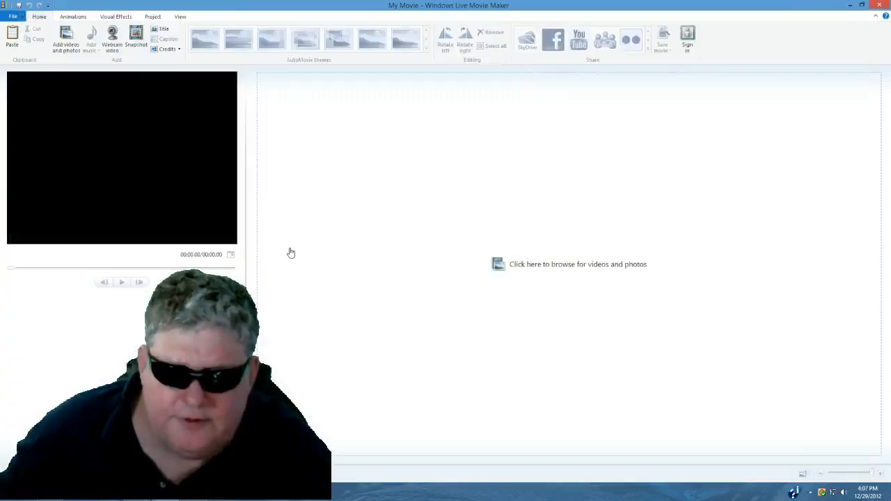
{"action": "mouse_move", "coordinate": [336, 295]}
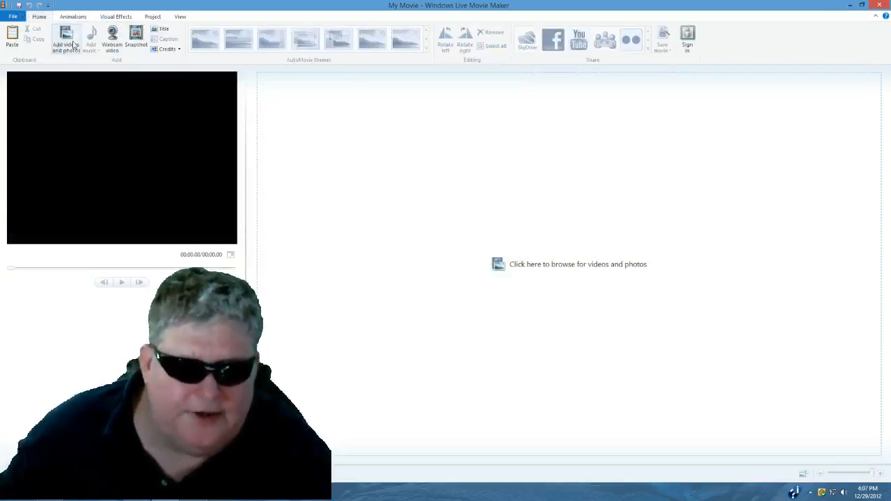
Step: Add the Video 32 webcam recording to a new Windows Live Movie Maker project
{"action": "left_click", "coordinate": [66, 39]}
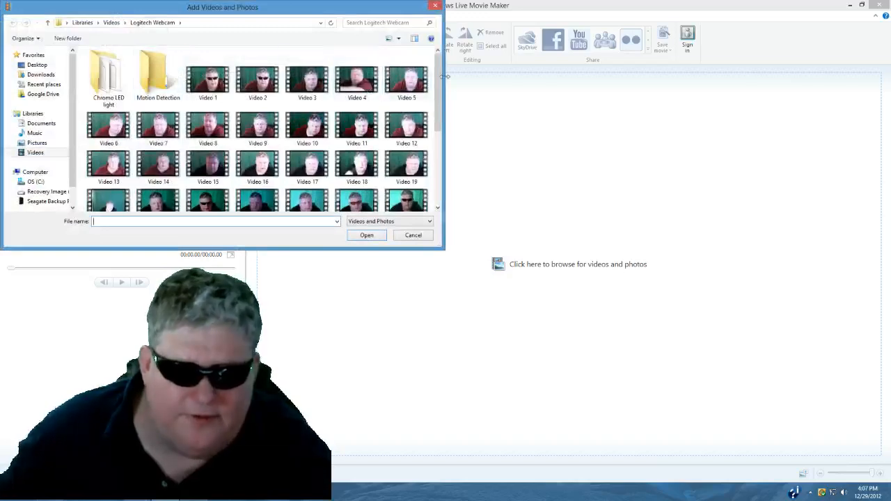
{"action": "scroll", "scroll_direction": "down", "scroll_amount": 3}
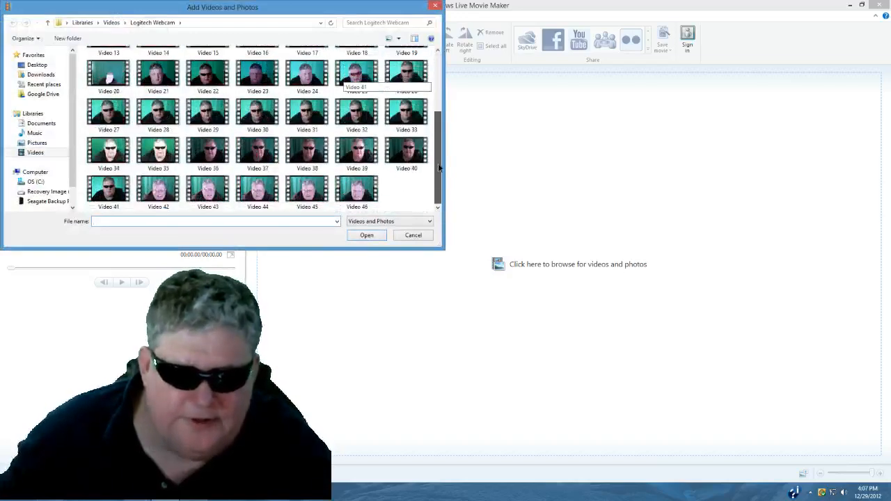
{"action": "left_click", "coordinate": [356, 112]}
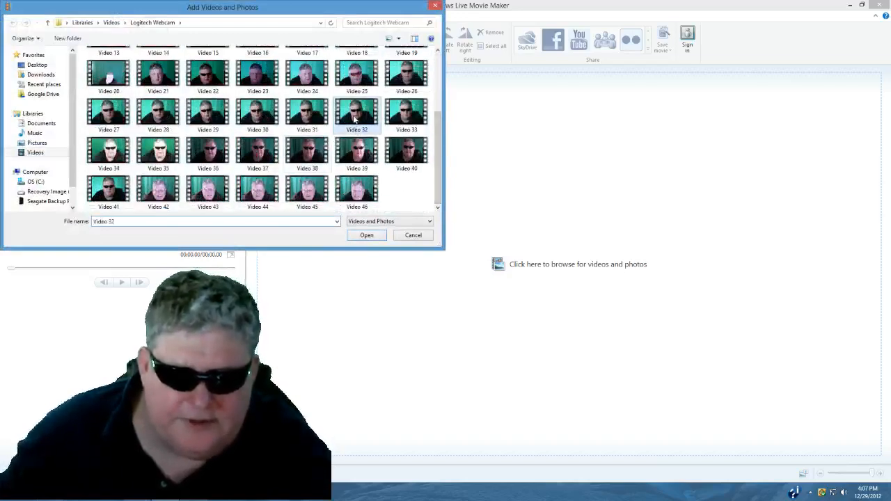
{"action": "left_click", "coordinate": [366, 234]}
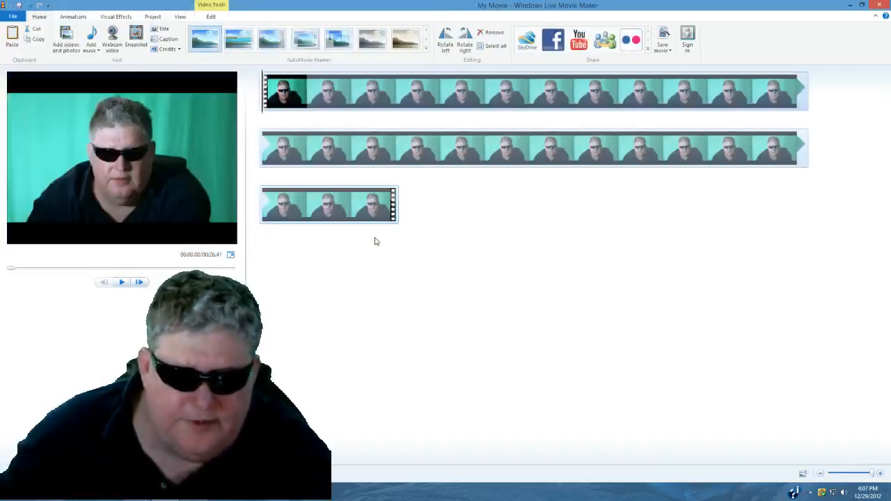
{"action": "mouse_move", "coordinate": [635, 187]}
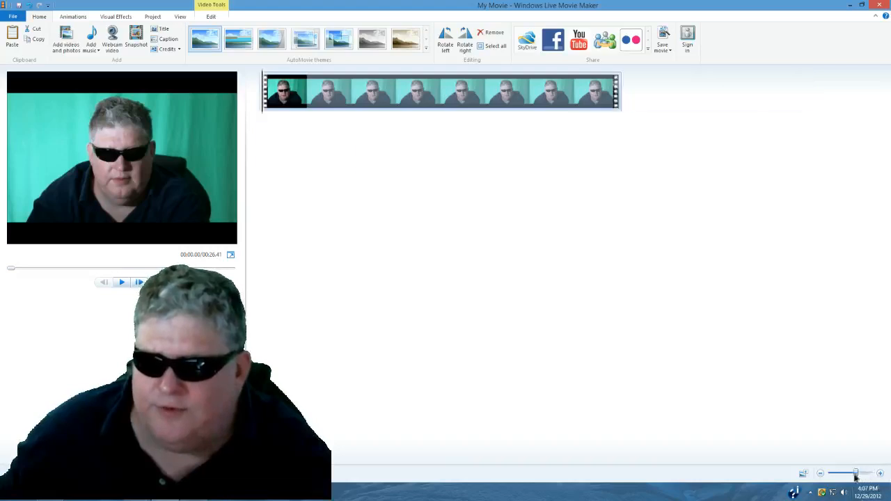
Step: Adjust the storyboard zoom slider to shrink the view of the clip
{"action": "left_click_drag", "start_coordinate": [856, 474], "coordinate": [838, 473]}
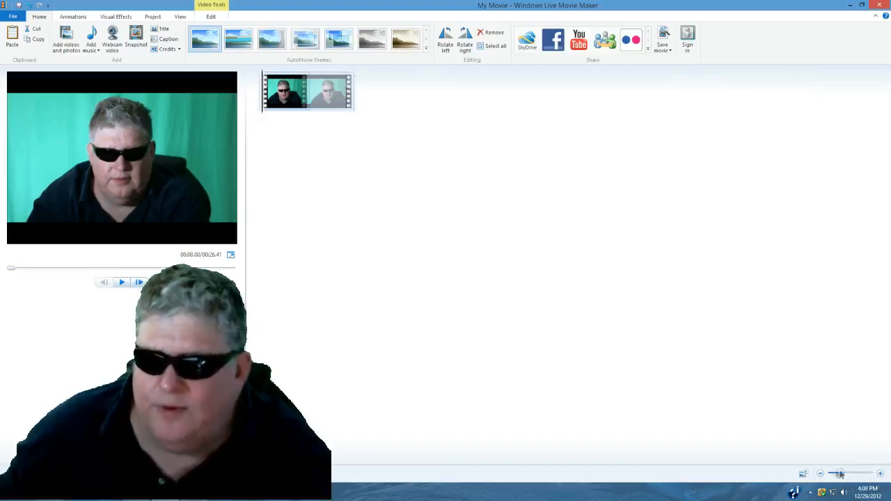
{"action": "left_click_drag", "start_coordinate": [838, 473], "coordinate": [874, 473]}
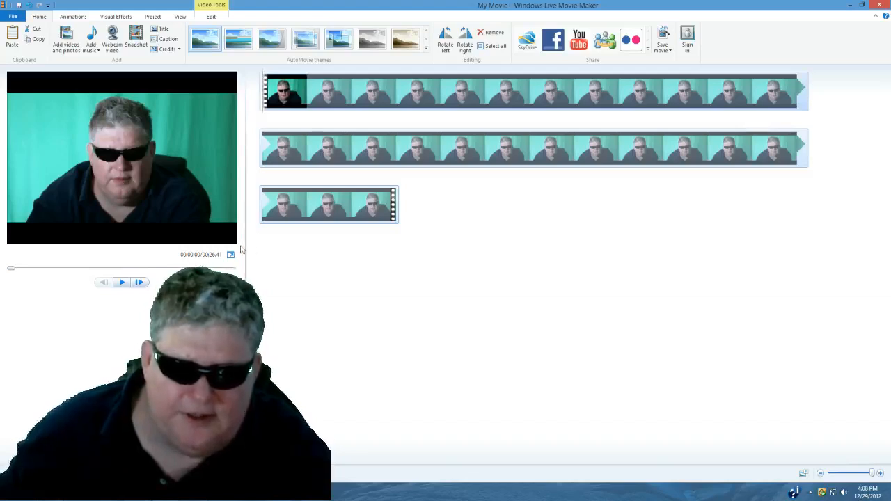
{"action": "mouse_move", "coordinate": [655, 117]}
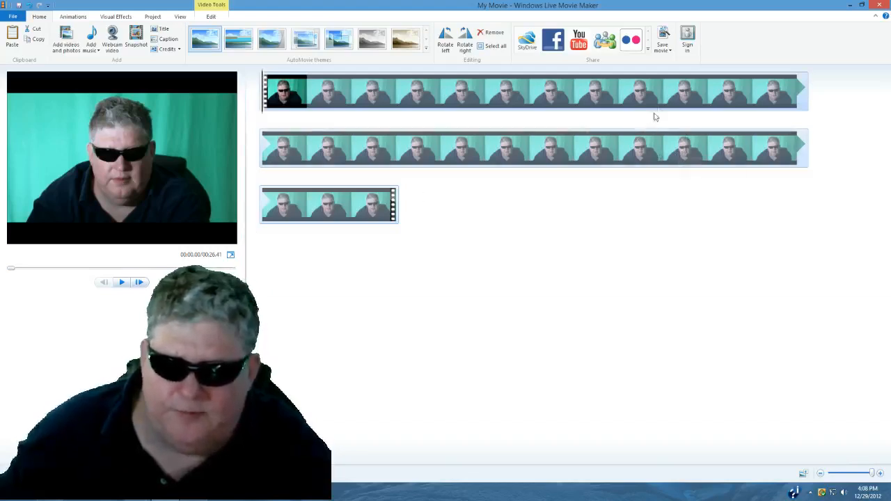
{"action": "mouse_move", "coordinate": [659, 142]}
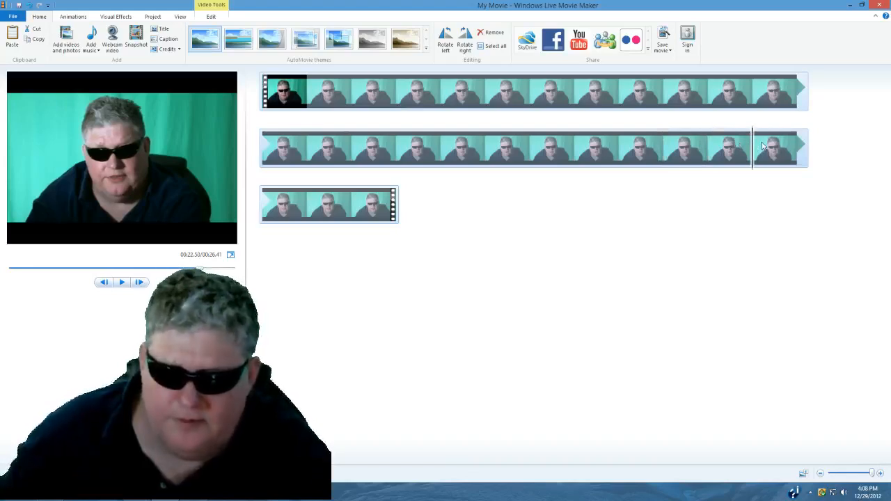
{"action": "mouse_move", "coordinate": [671, 150]}
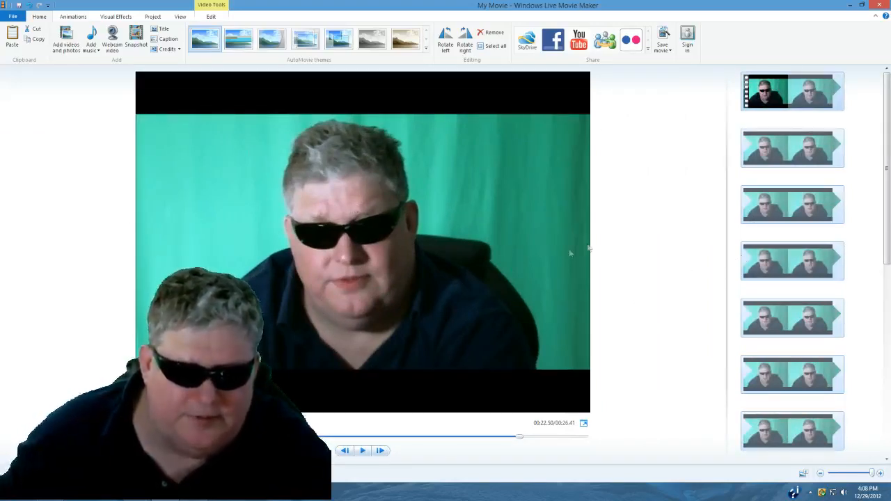
{"action": "mouse_move", "coordinate": [370, 129]}
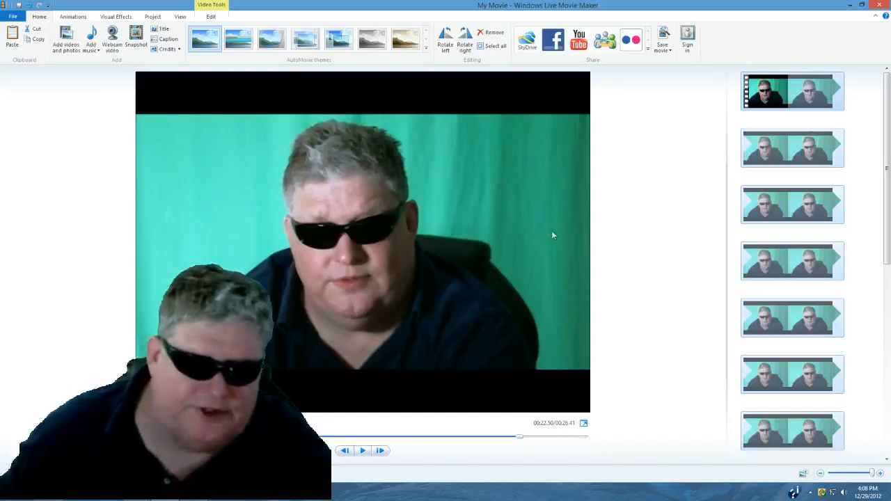
{"action": "mouse_move", "coordinate": [279, 301]}
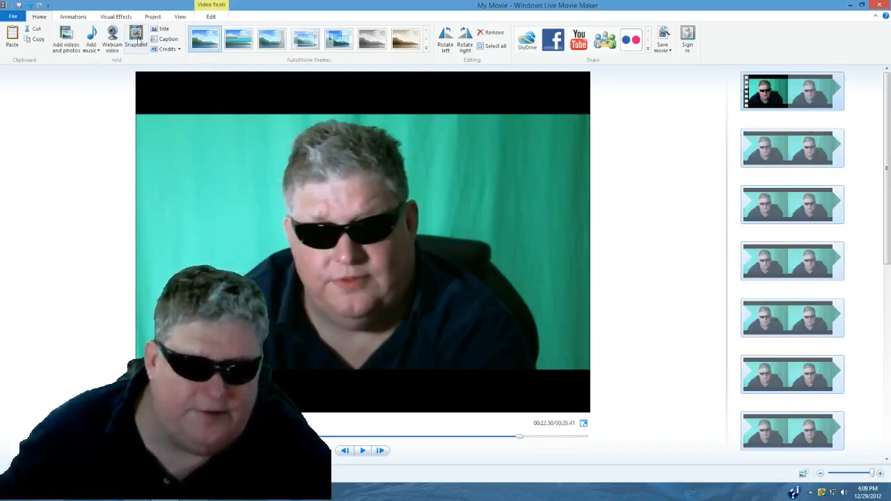
Step: Save a snapshot of the current frame named 'mungo', stored as mungo2 in My Pictures
{"action": "left_click", "coordinate": [135, 35]}
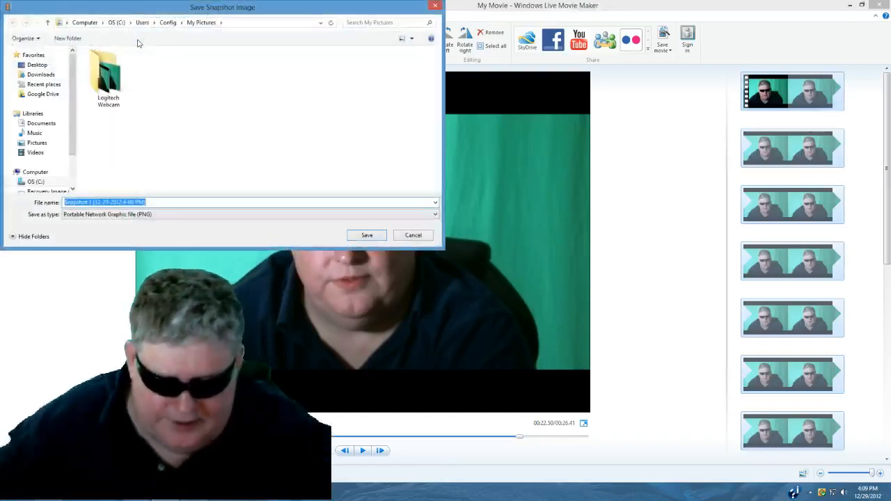
{"action": "type", "text": "mungo"}
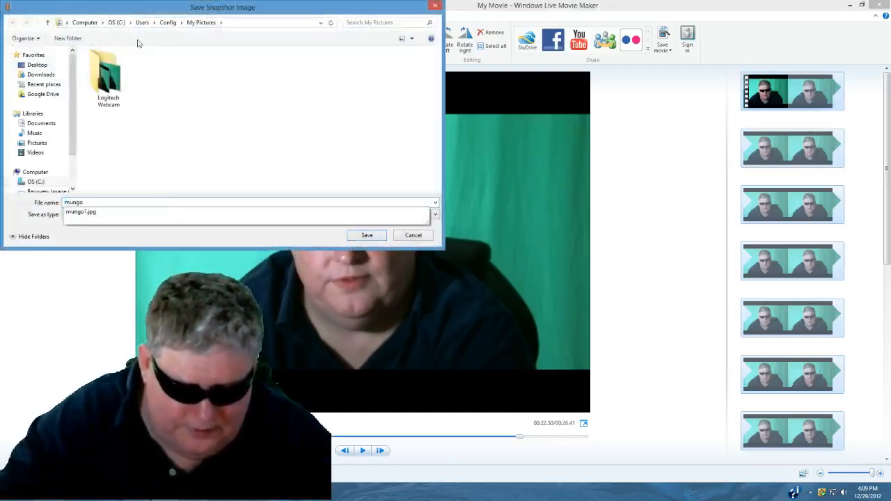
{"action": "left_click", "coordinate": [368, 234]}
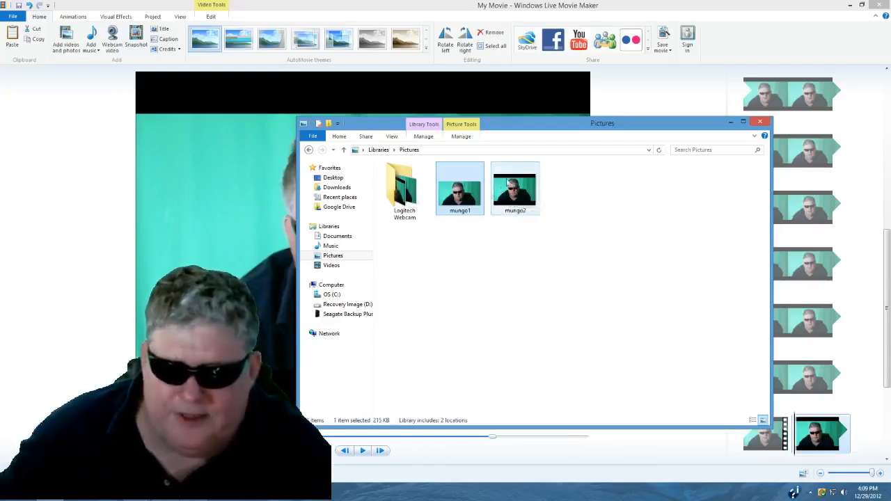
{"action": "mouse_move", "coordinate": [515, 184]}
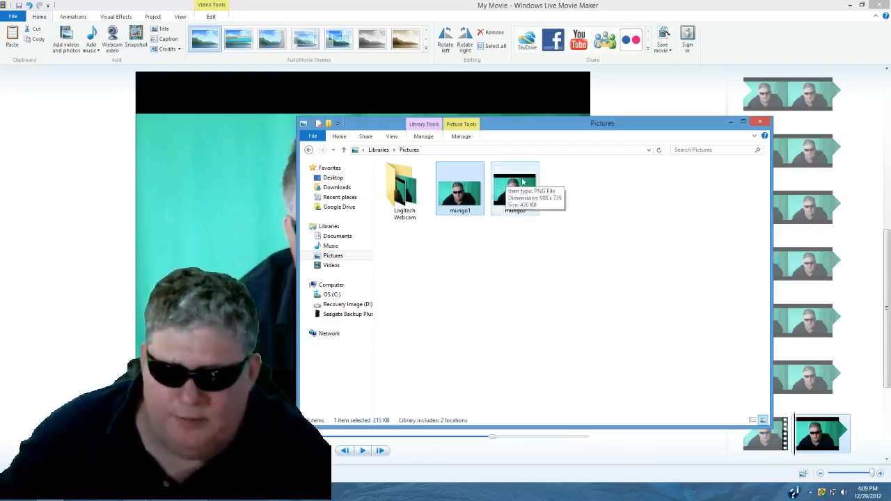
{"action": "mouse_move", "coordinate": [515, 197]}
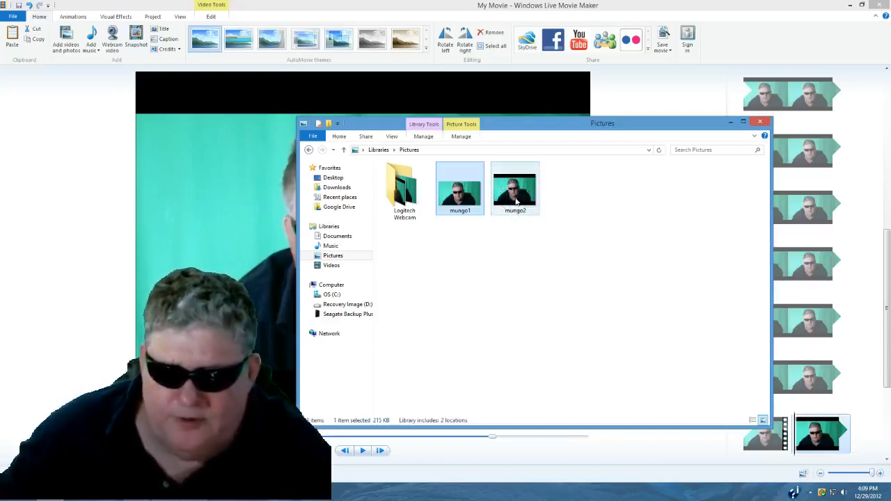
Step: Open the mungo2 snapshot with Paint via the Open with menu
{"action": "right_click", "coordinate": [515, 188]}
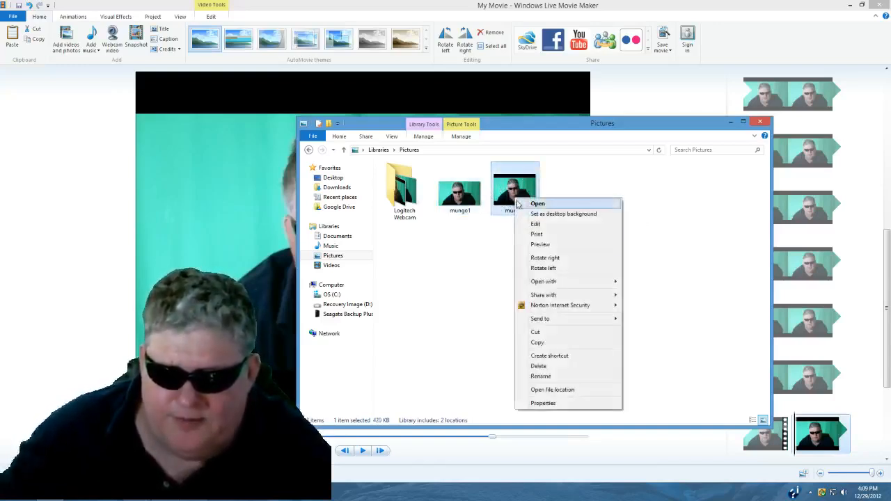
{"action": "left_click", "coordinate": [543, 281]}
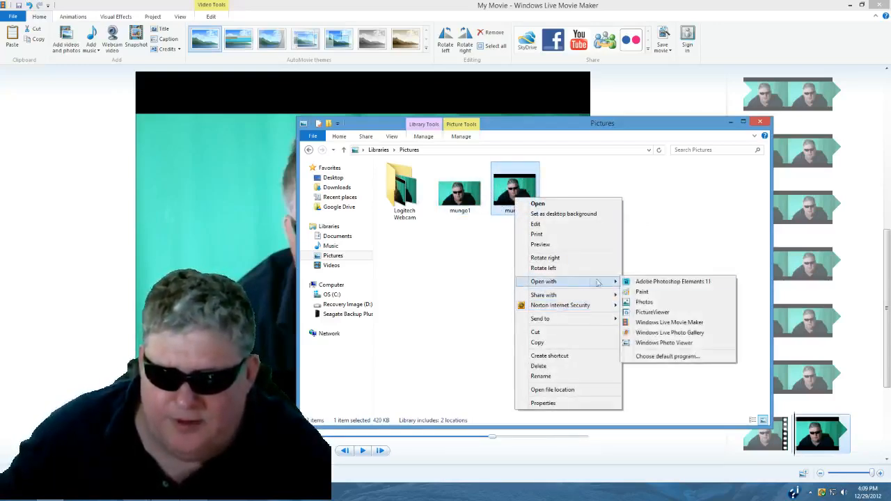
{"action": "left_click", "coordinate": [641, 291]}
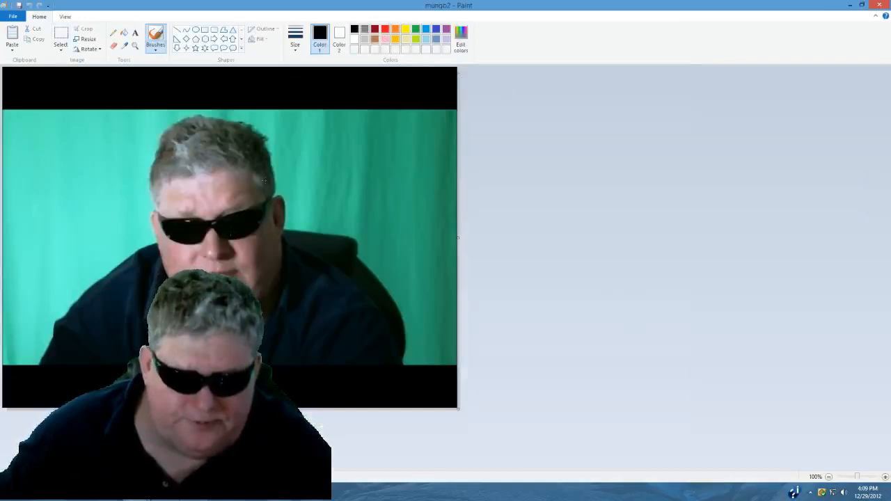
{"action": "mouse_move", "coordinate": [512, 308]}
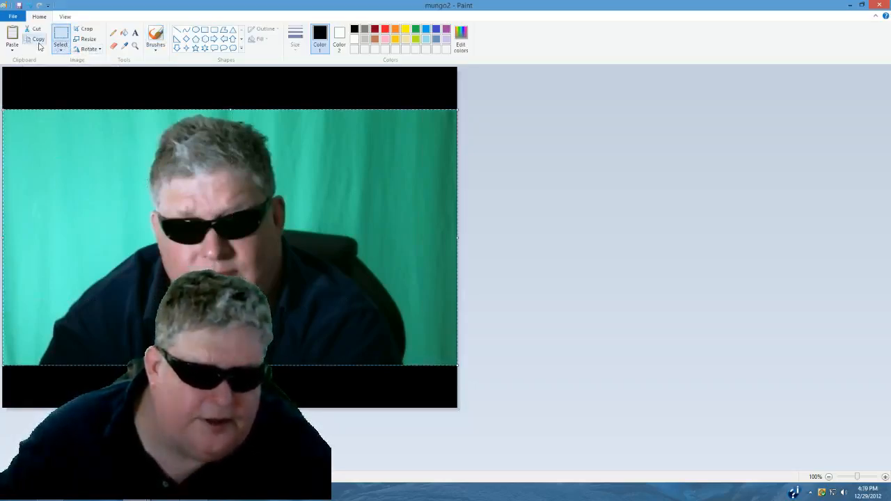
Step: Bring up Paint's File commands to begin a fresh image for the copied frame
{"action": "left_click", "coordinate": [11, 17]}
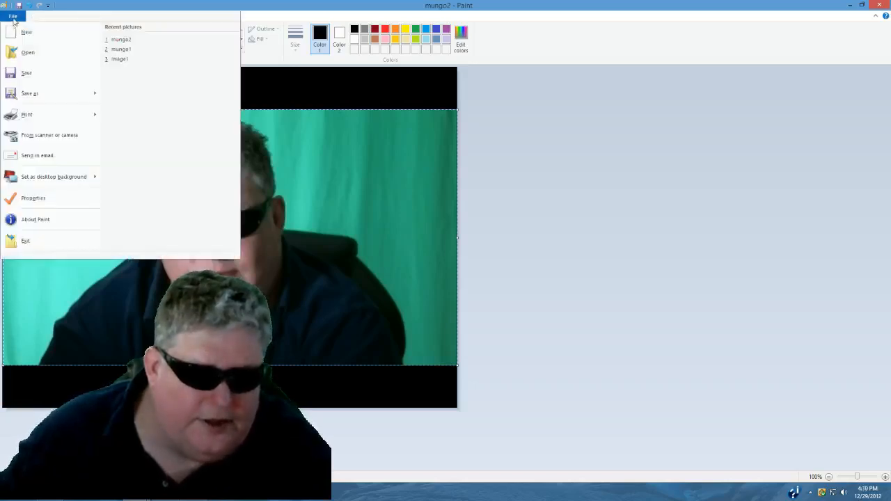
Step: Create a new untitled image, shrink its canvas, and paste the cropped mungo2 frame
{"action": "left_click", "coordinate": [27, 32]}
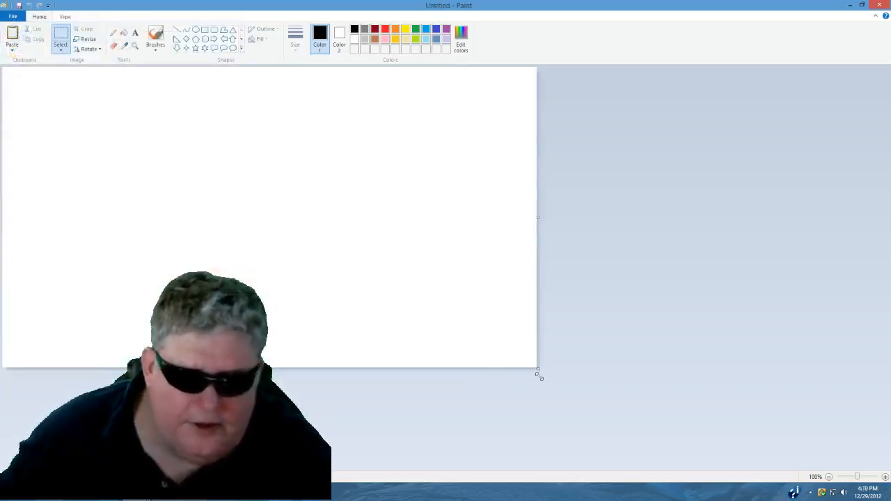
{"action": "left_click_drag", "start_coordinate": [535, 376], "coordinate": [327, 294]}
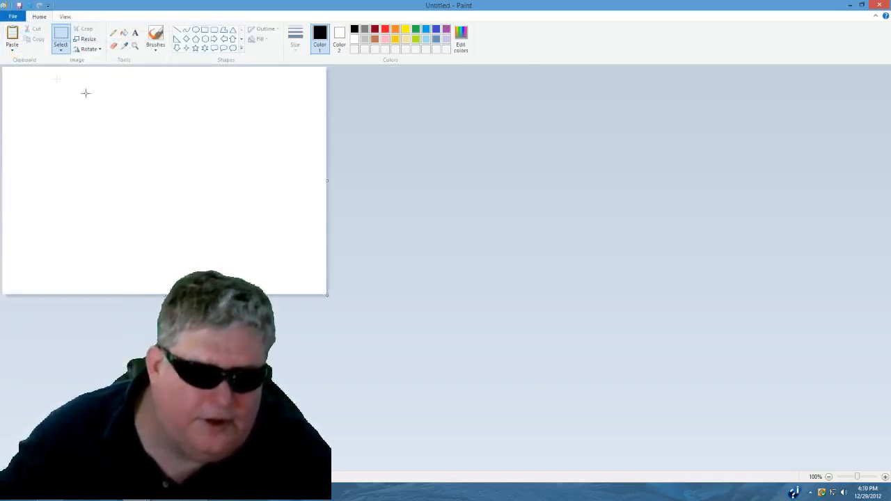
{"action": "mouse_move", "coordinate": [11, 35]}
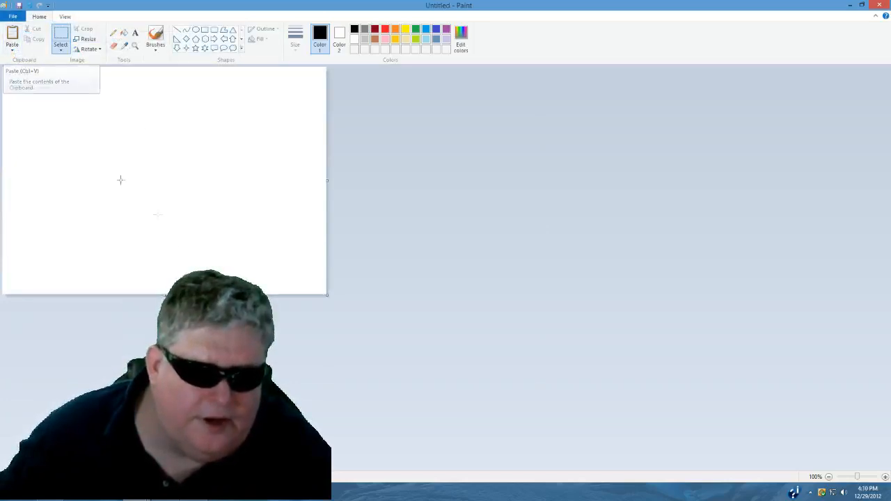
{"action": "left_click", "coordinate": [12, 39]}
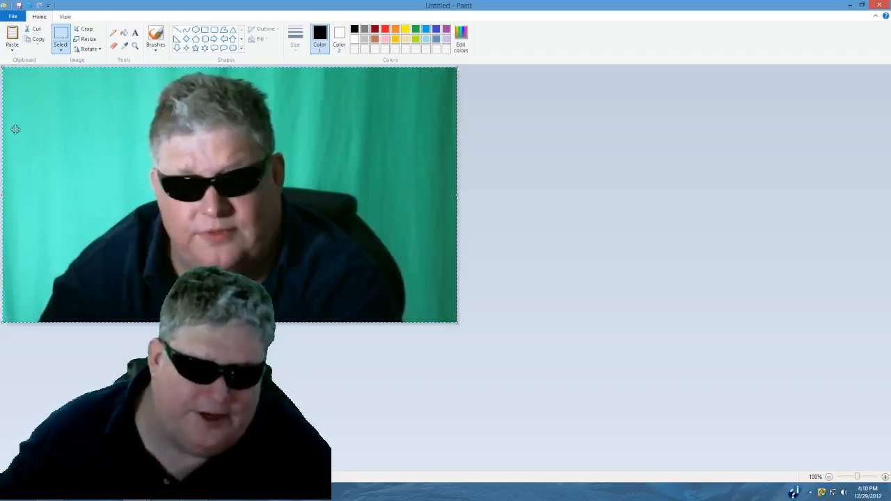
{"action": "mouse_move", "coordinate": [351, 377]}
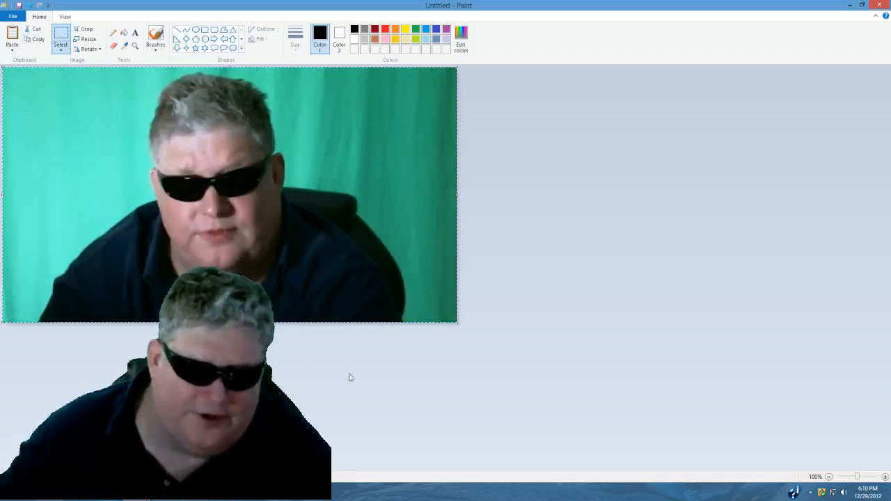